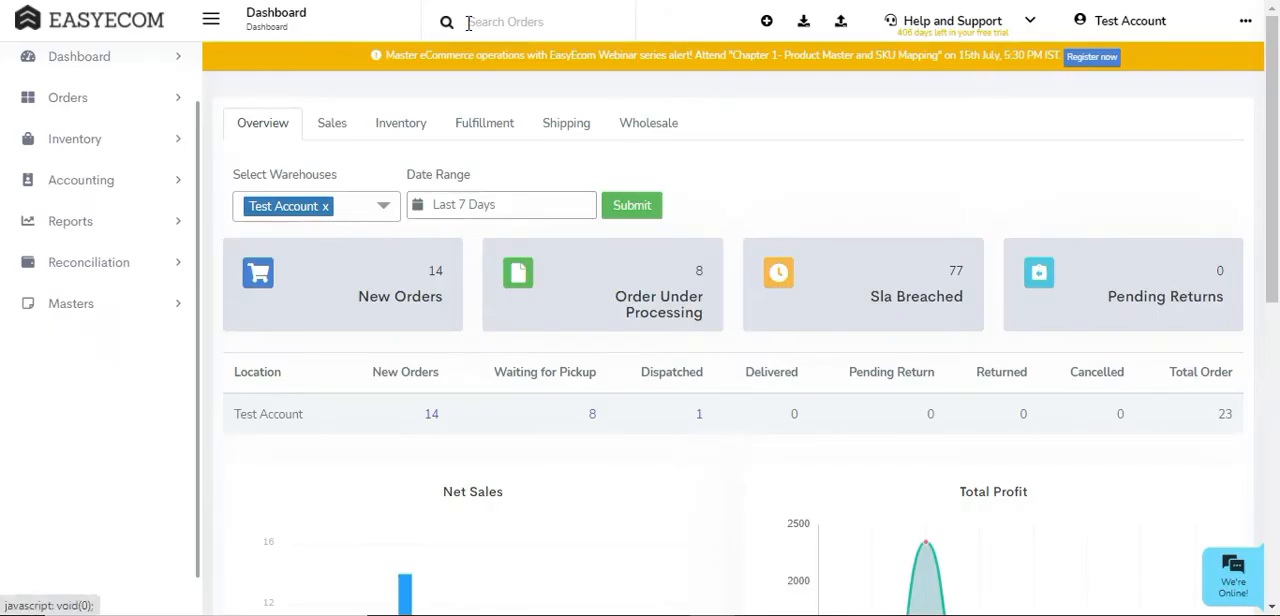
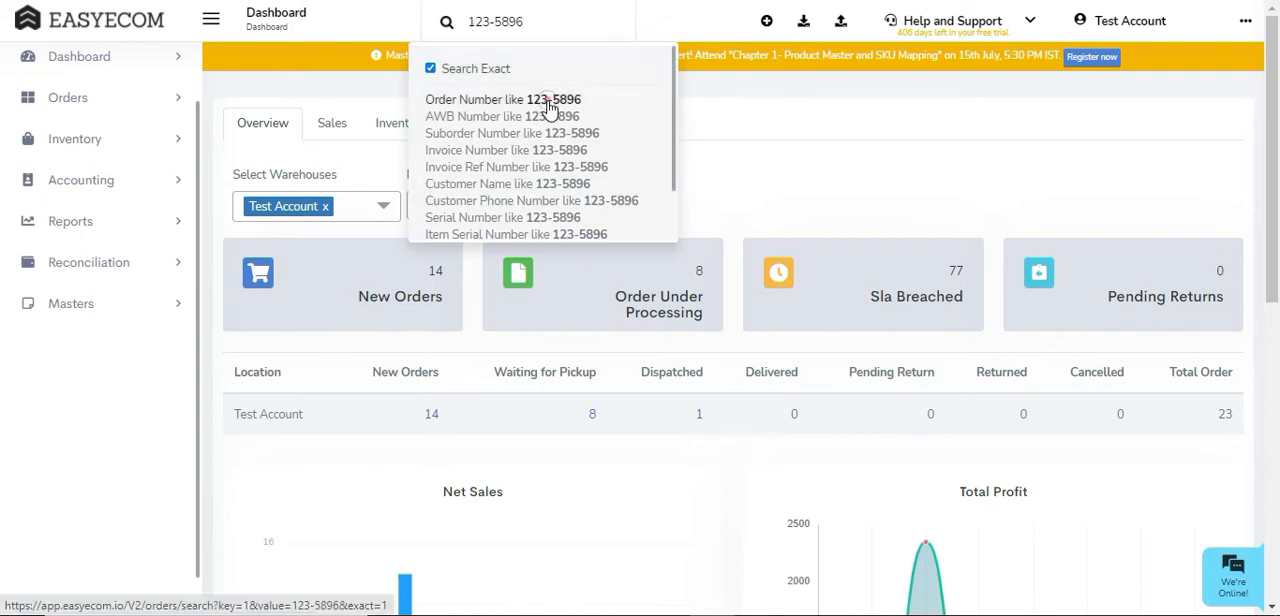
Find order 123-5896 and show its Return tab in Confirm Return mode.
left_click(503, 99)
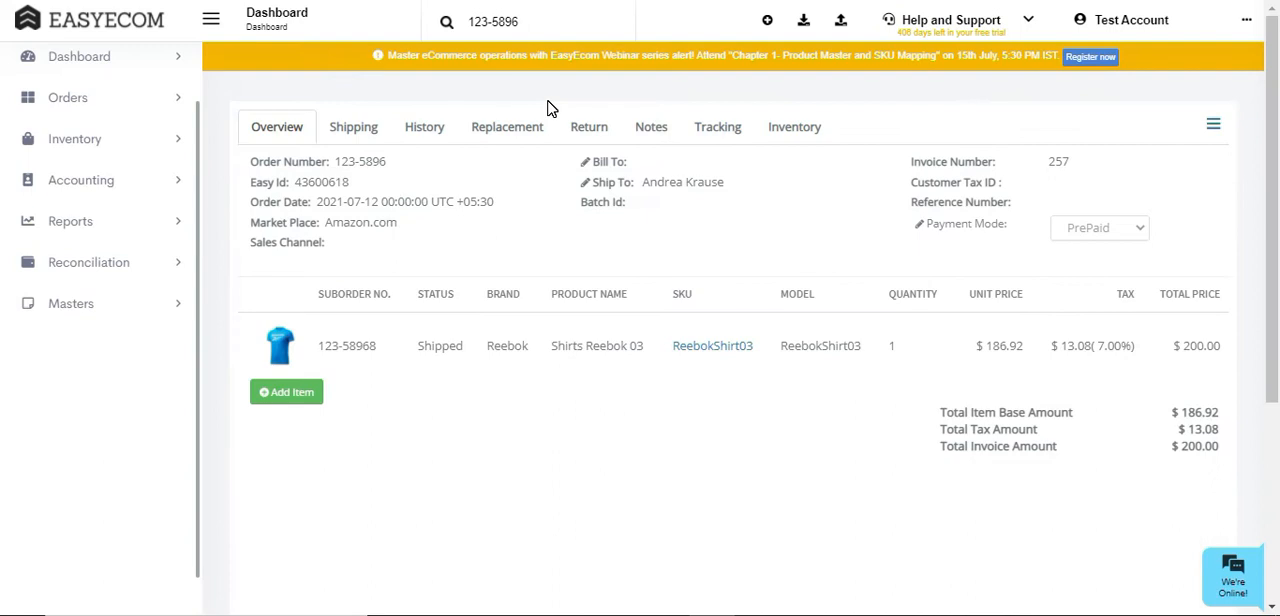
mouse_move(589, 126)
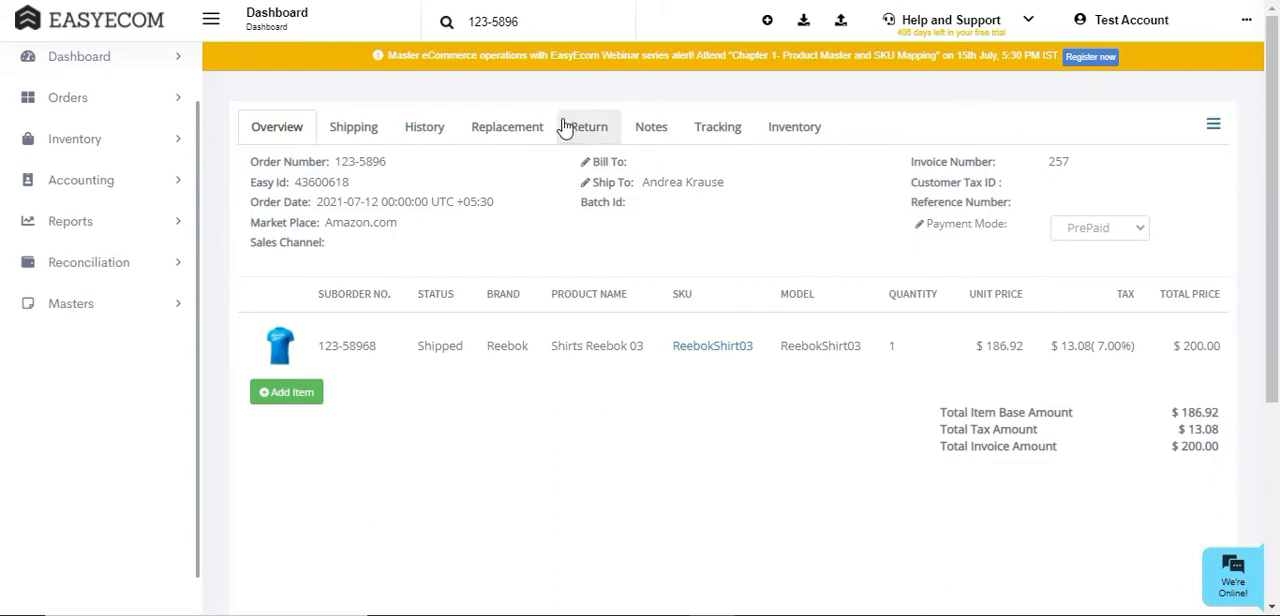
left_click(588, 126)
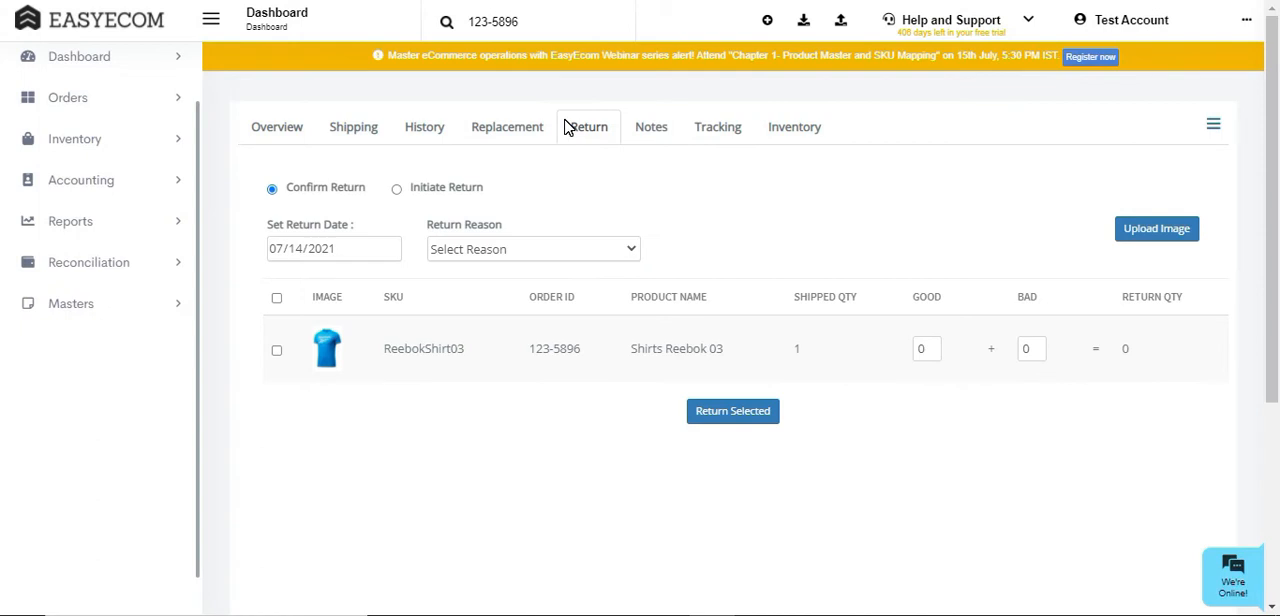
mouse_move(437, 181)
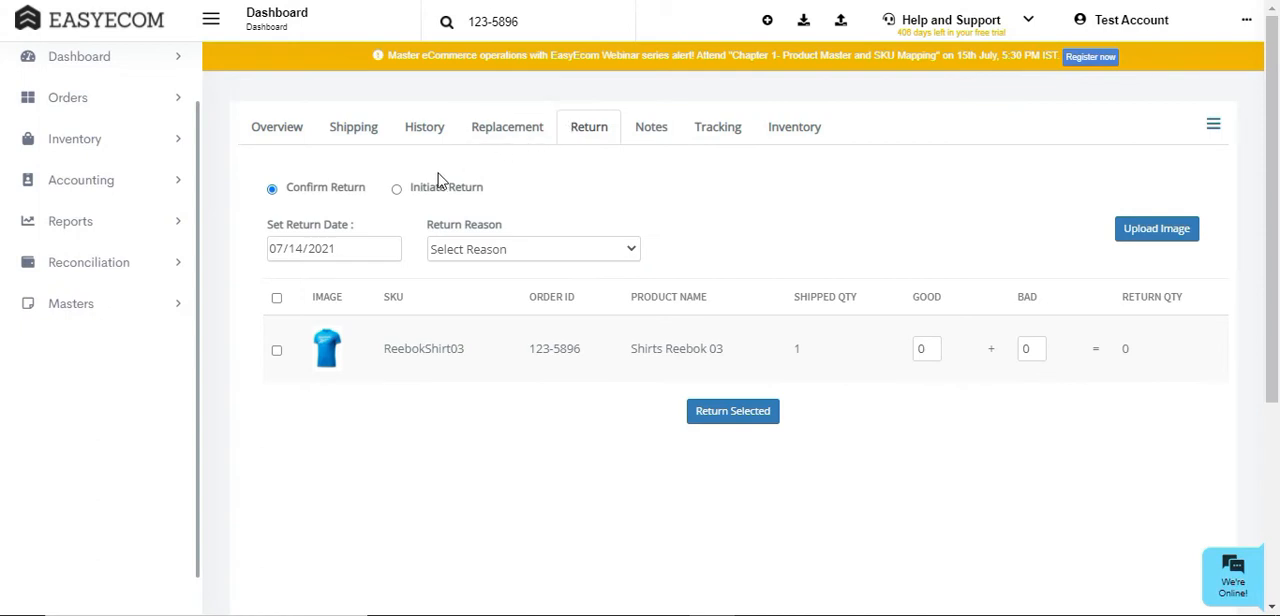
mouse_move(357, 194)
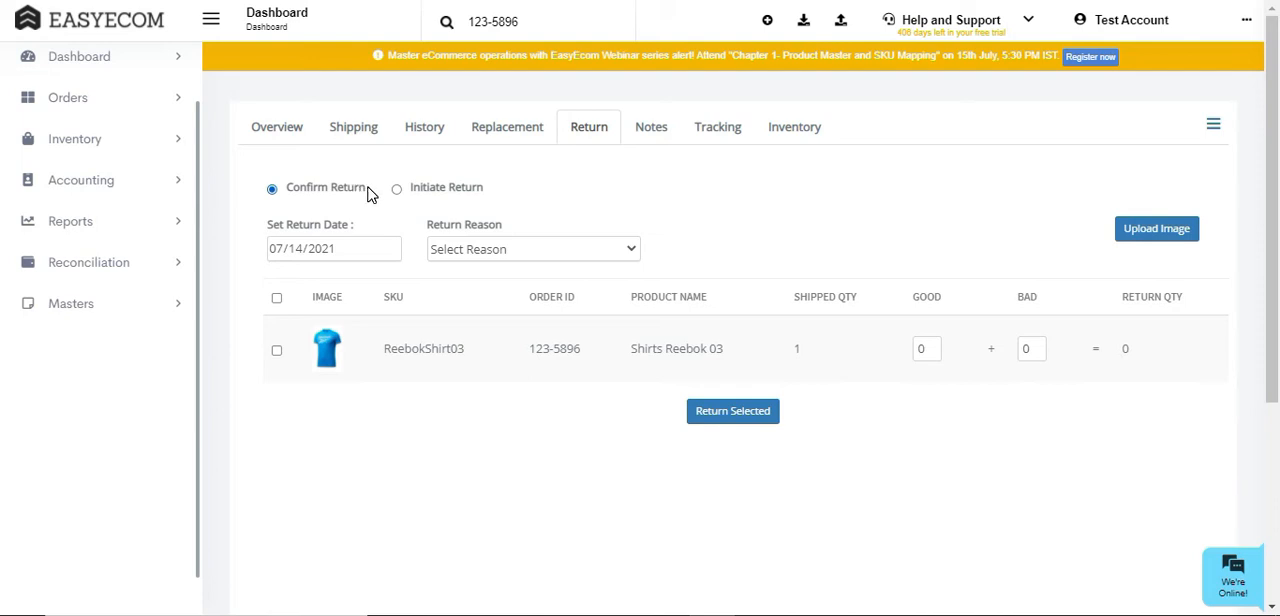
mouse_move(391, 196)
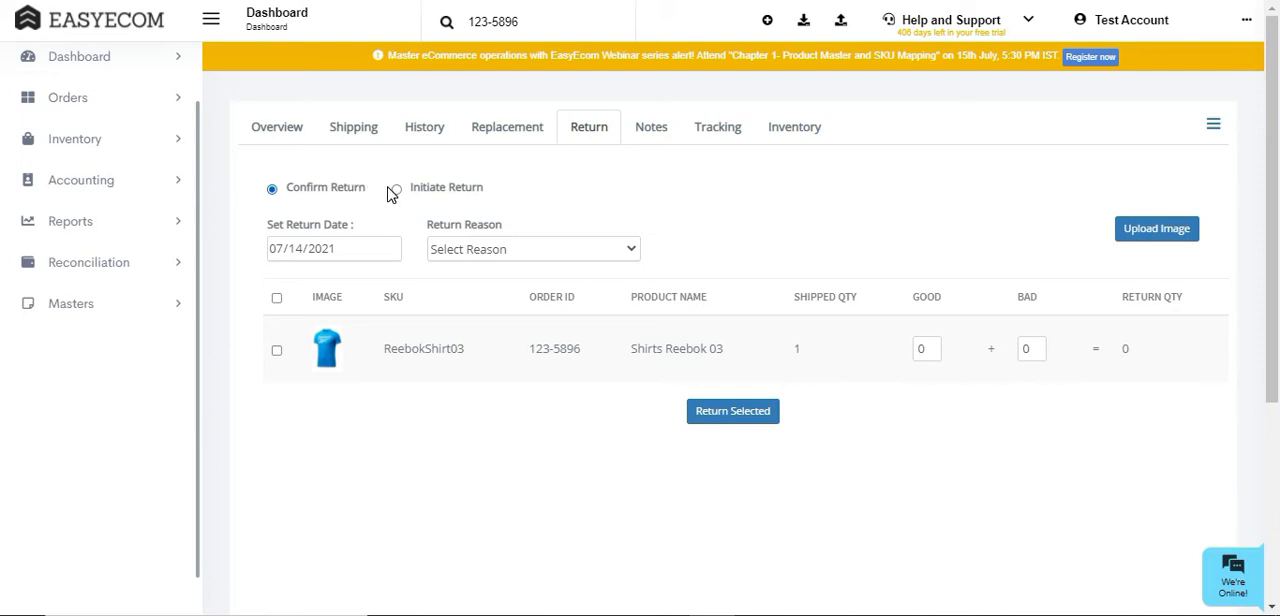
left_click(398, 189)
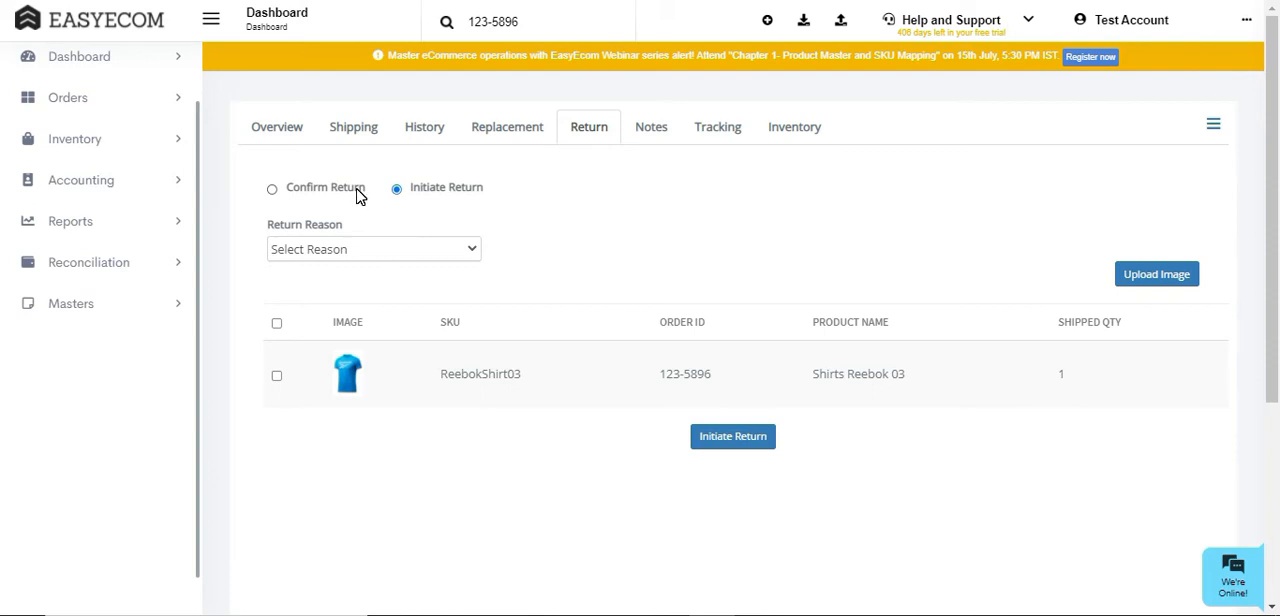
left_click(272, 188)
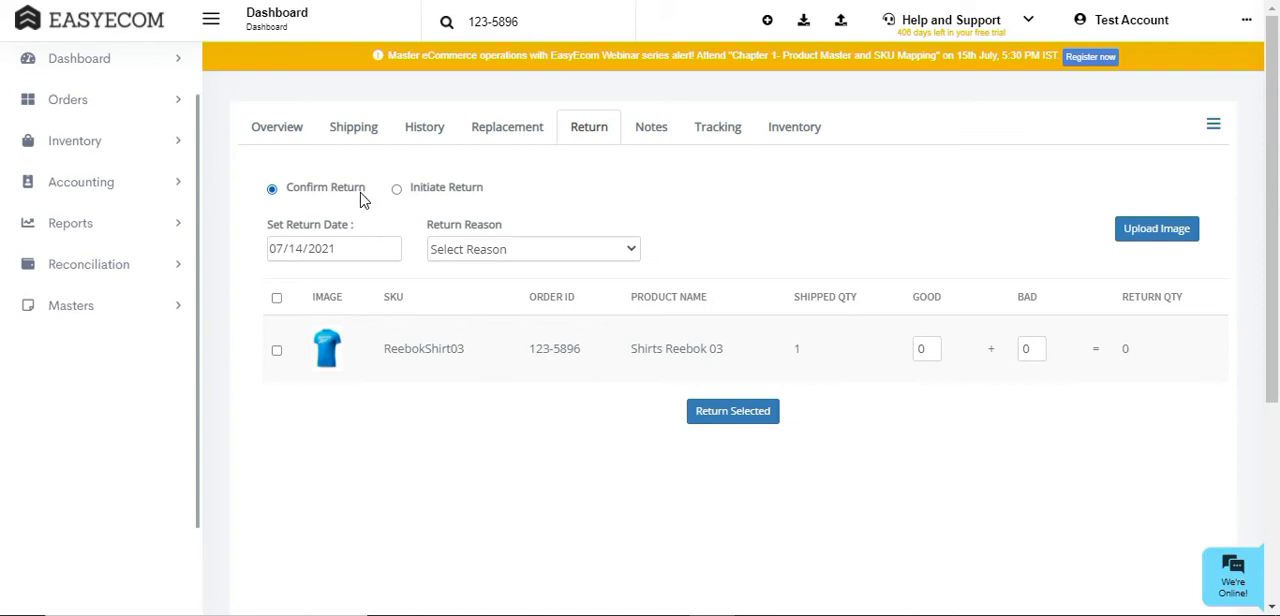
Return the Reebok shirt as 1 bad unit, dated July 13, reason Complaint - Damaged.
left_click(333, 248)
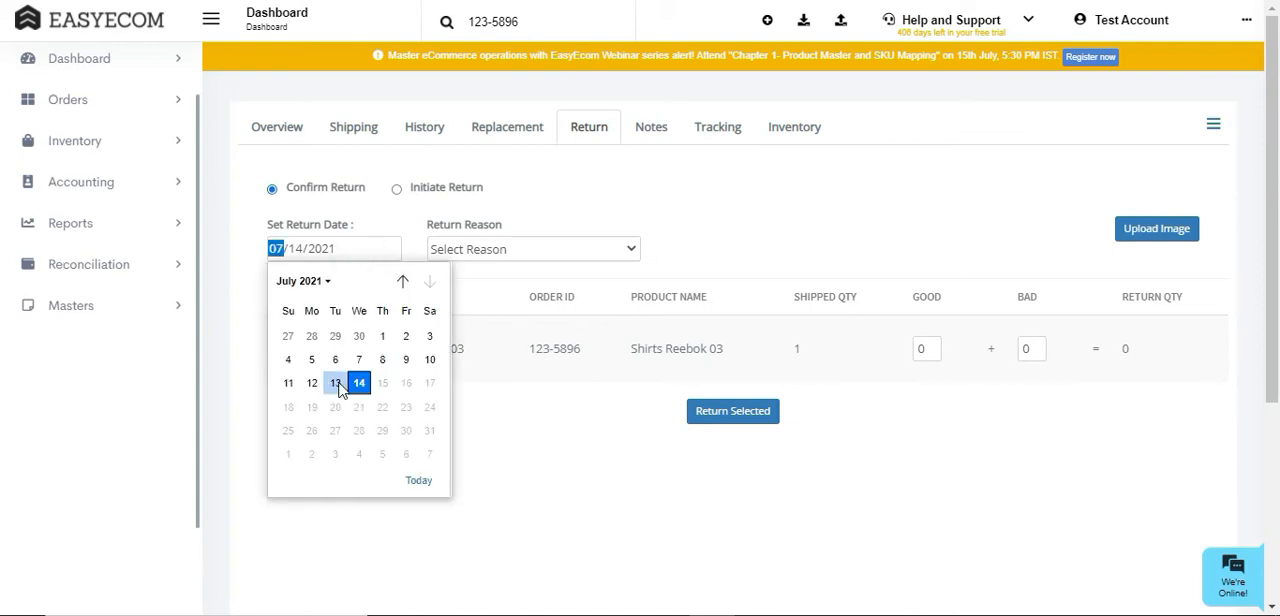
left_click(335, 382)
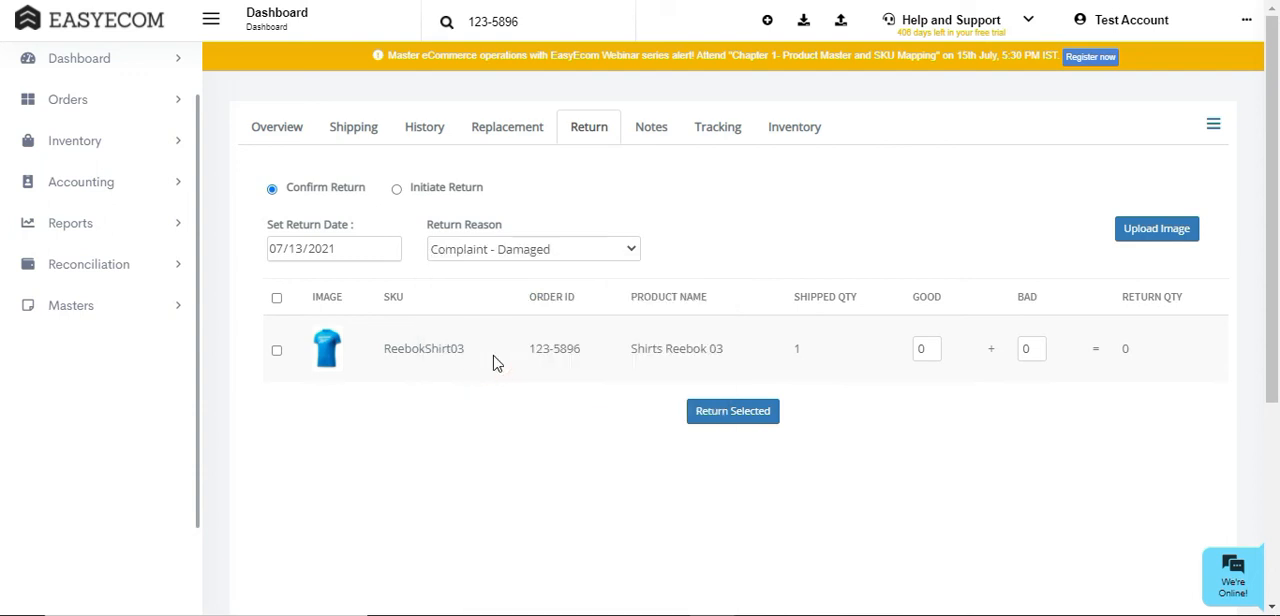
left_click(276, 351)
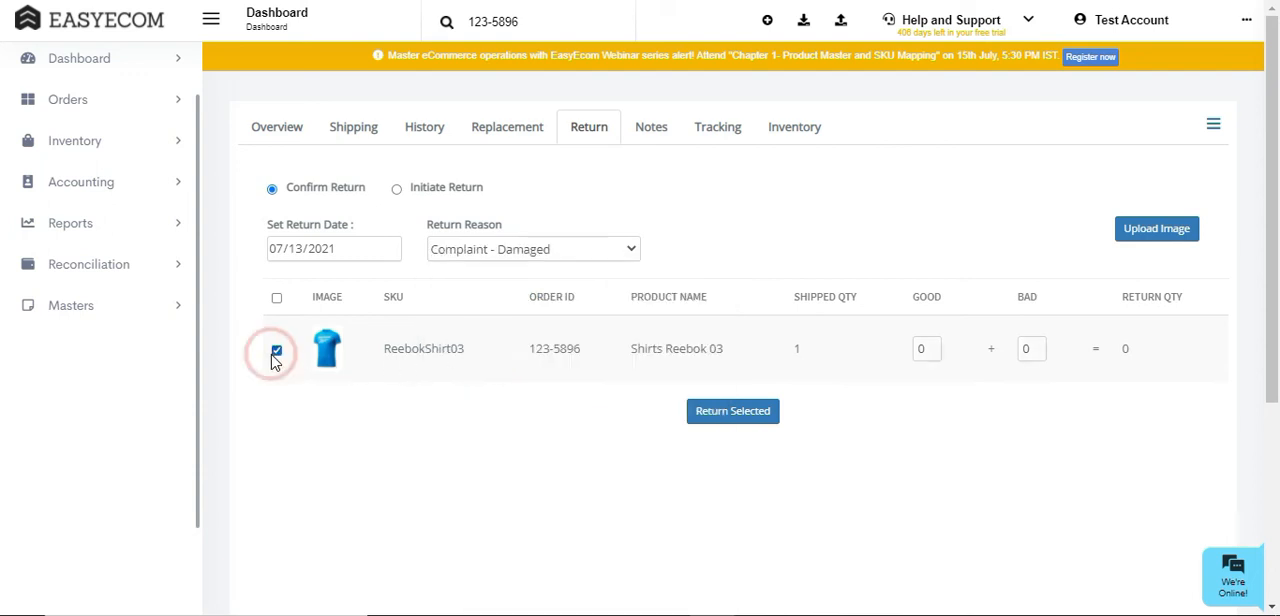
left_click(276, 349)
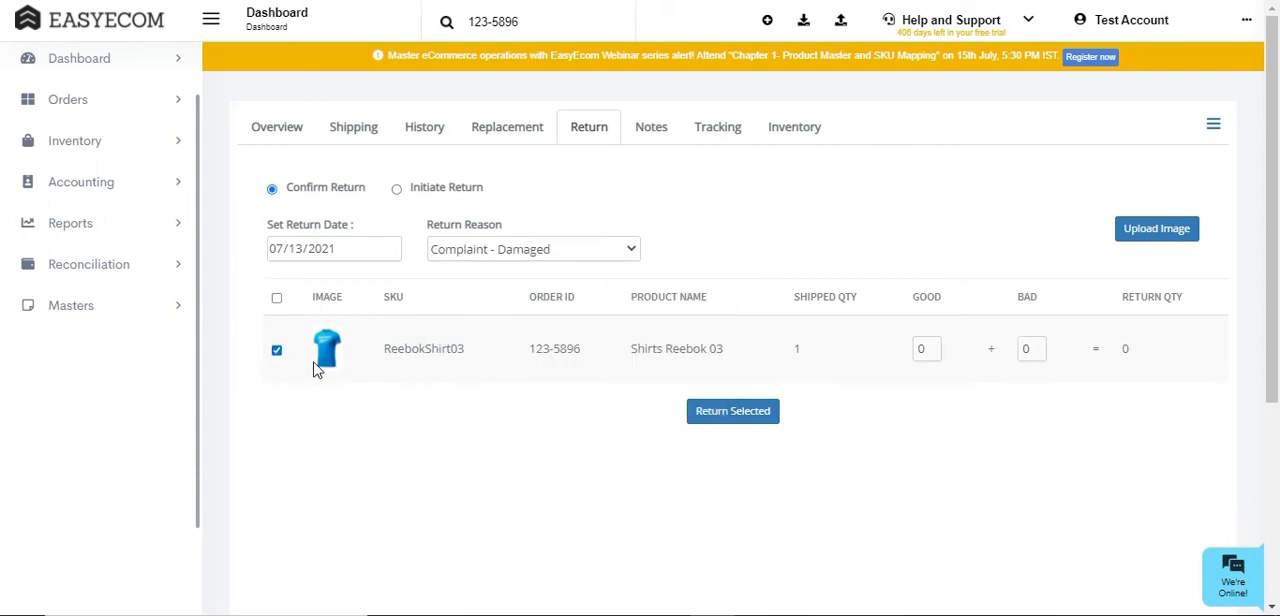
left_click(925, 349)
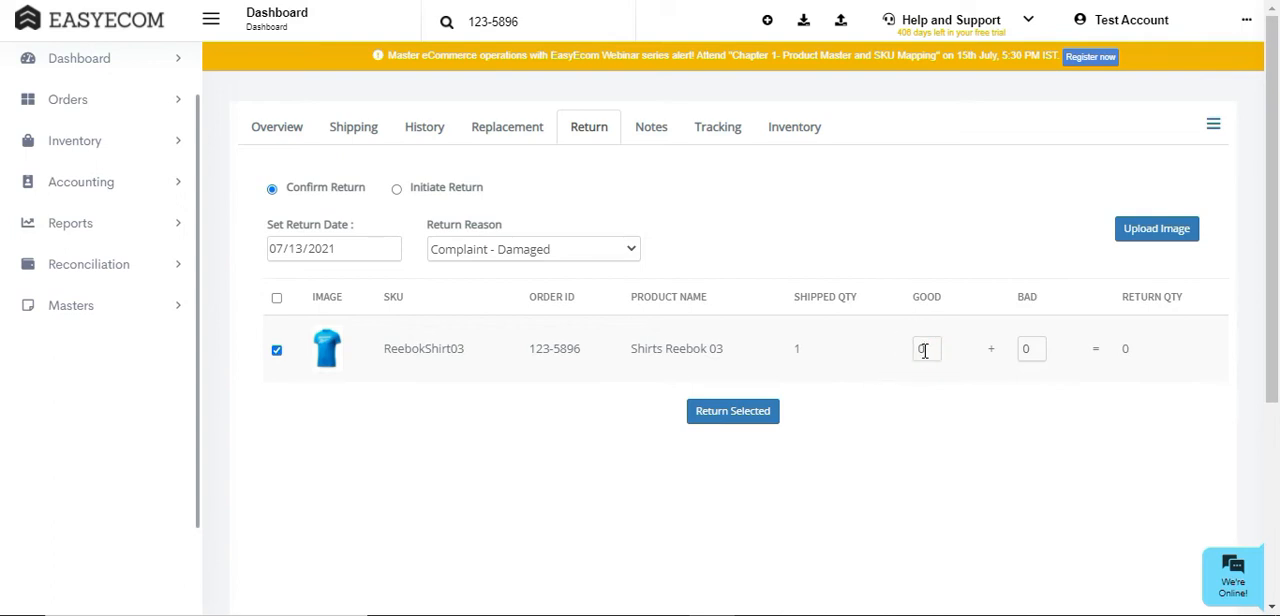
left_click(1031, 348)
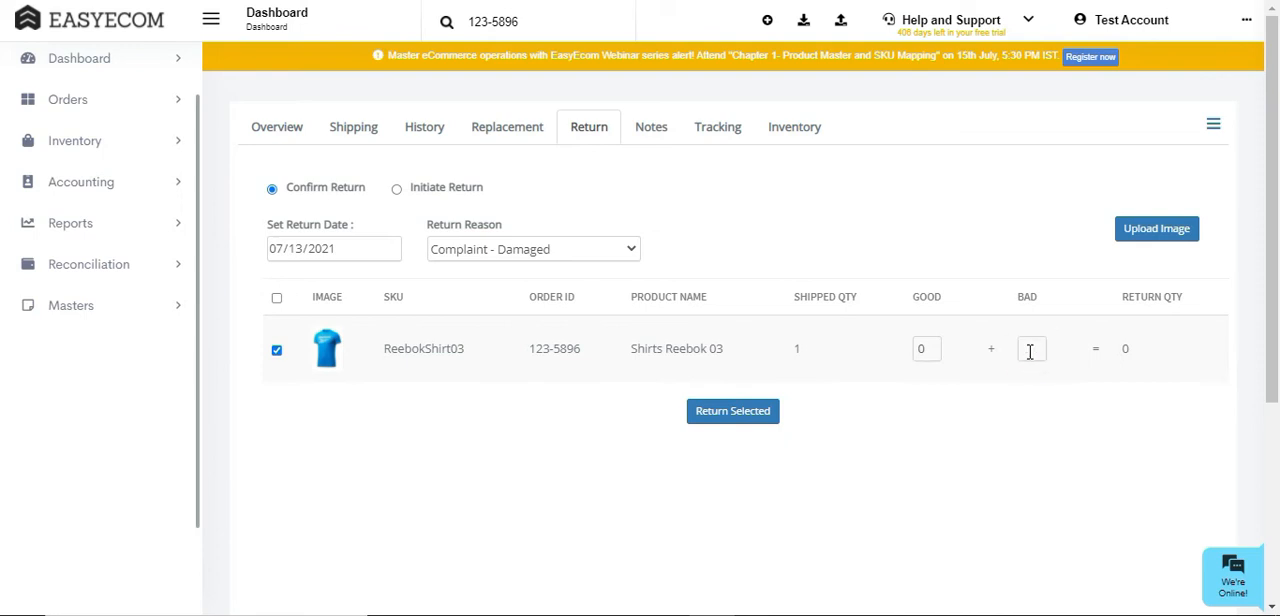
type("1")
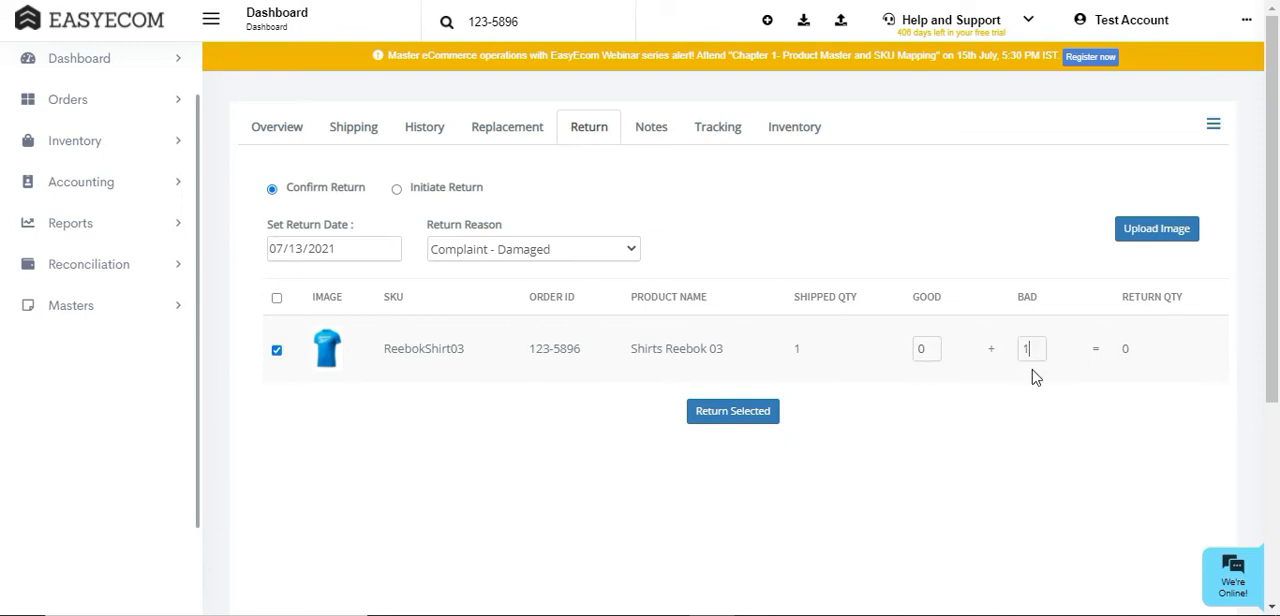
type("1")
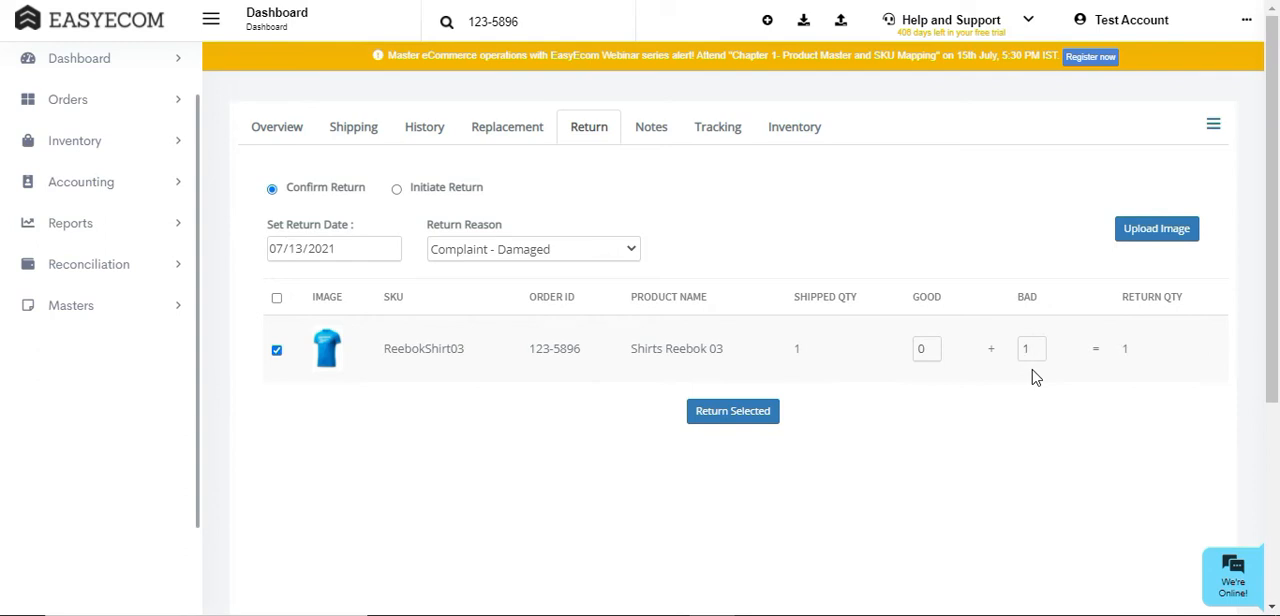
mouse_move(1156, 228)
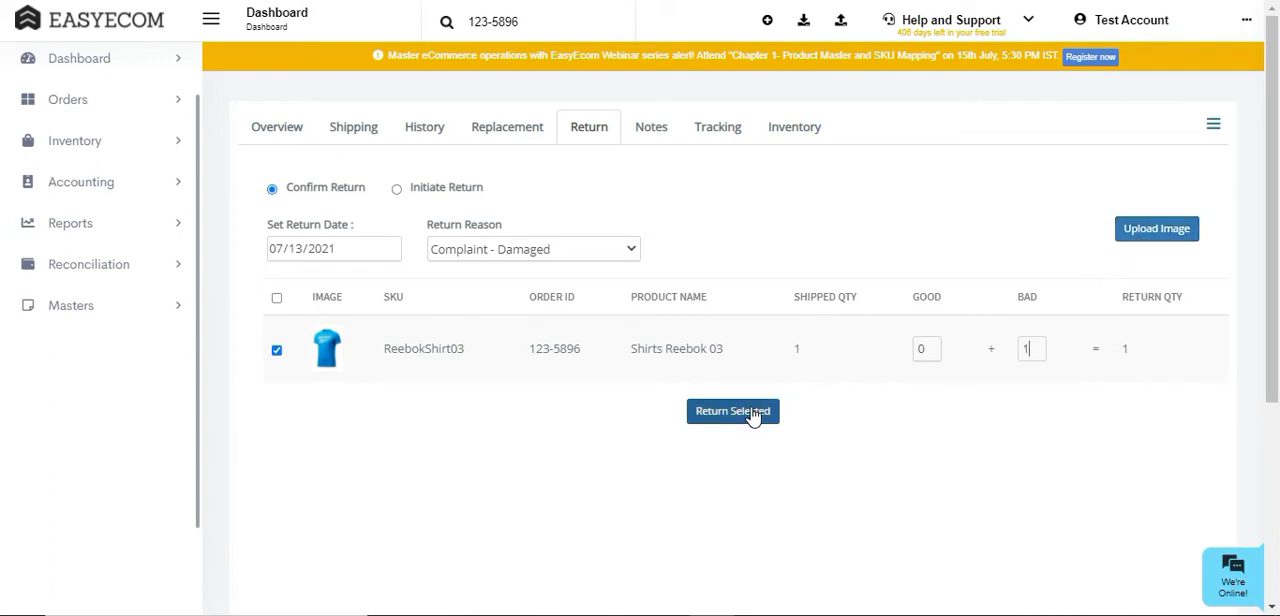
left_click(732, 411)
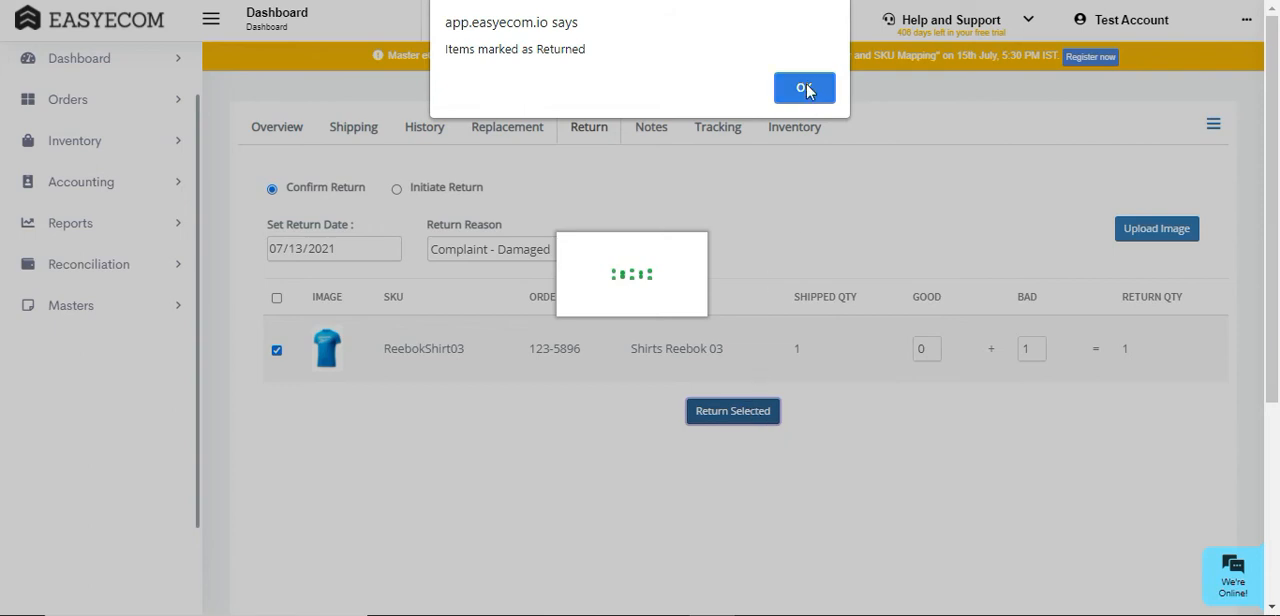
left_click(804, 88)
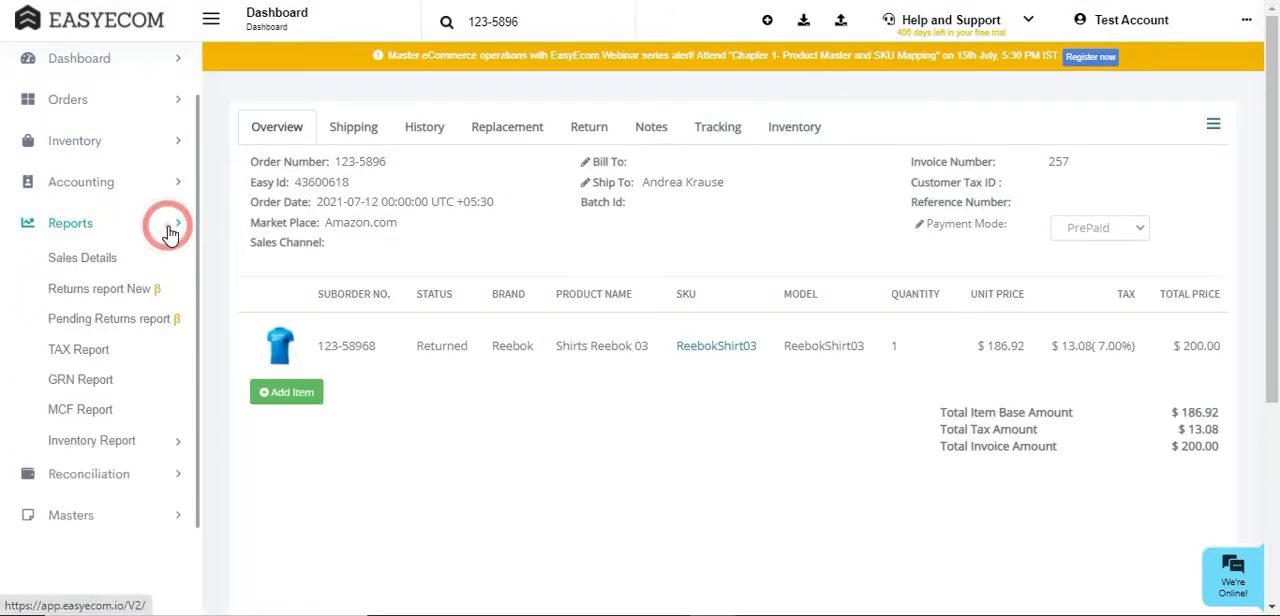
Run the Returns report with Return Date set to Last 30 Days and download it.
left_click(168, 227)
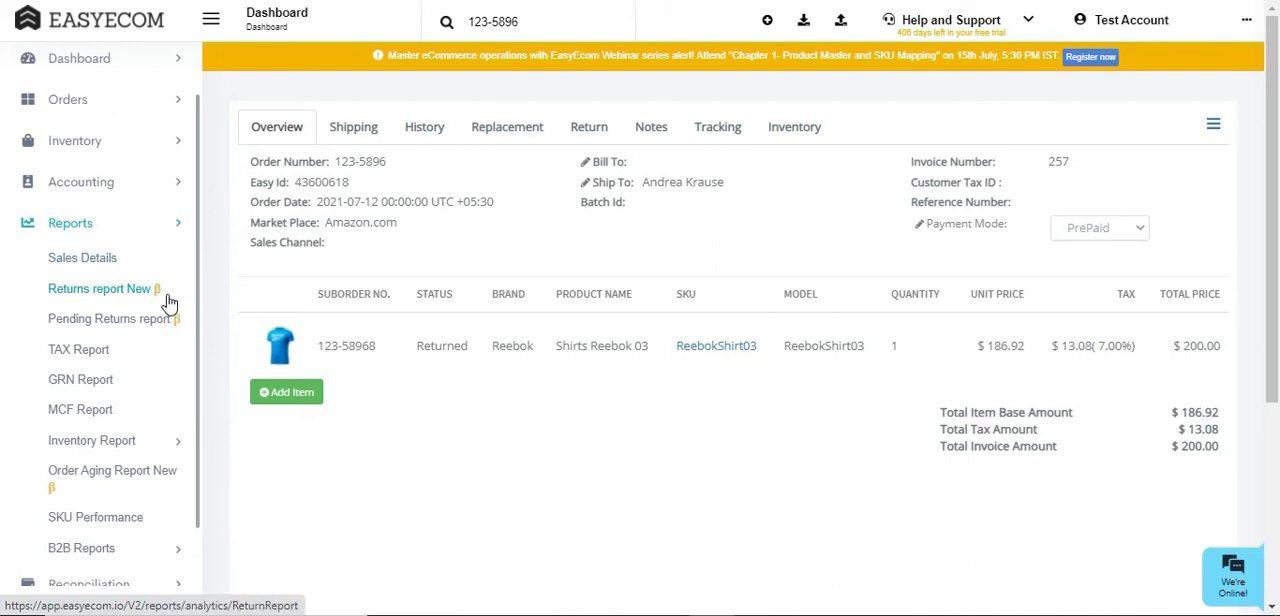
left_click(100, 288)
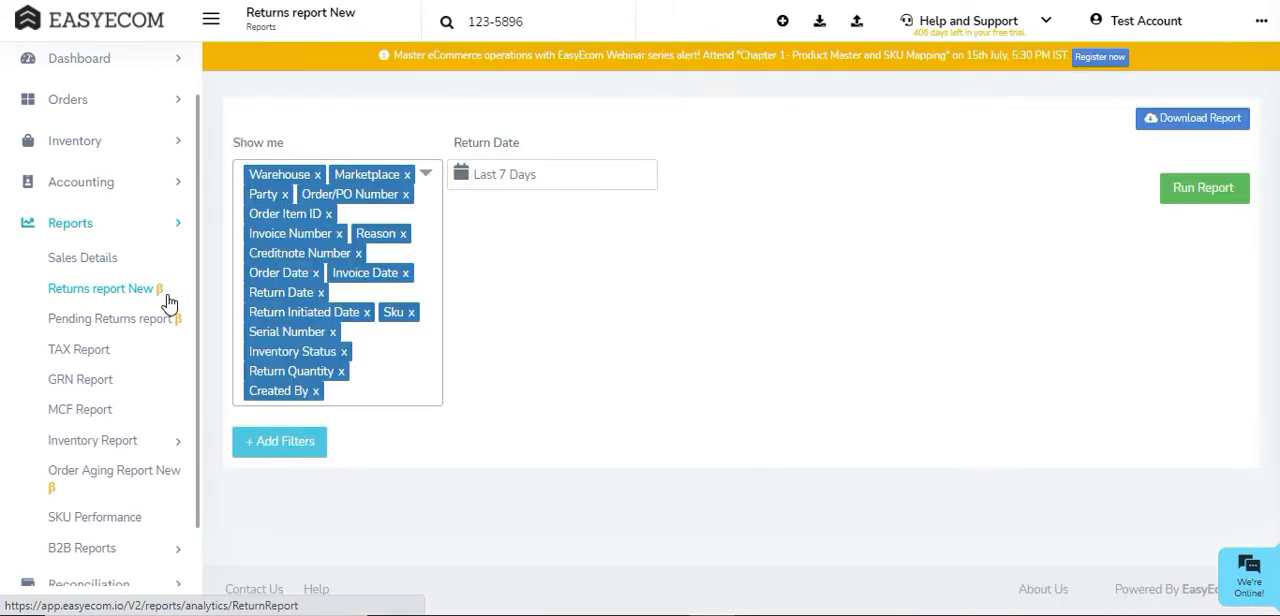
left_click(551, 174)
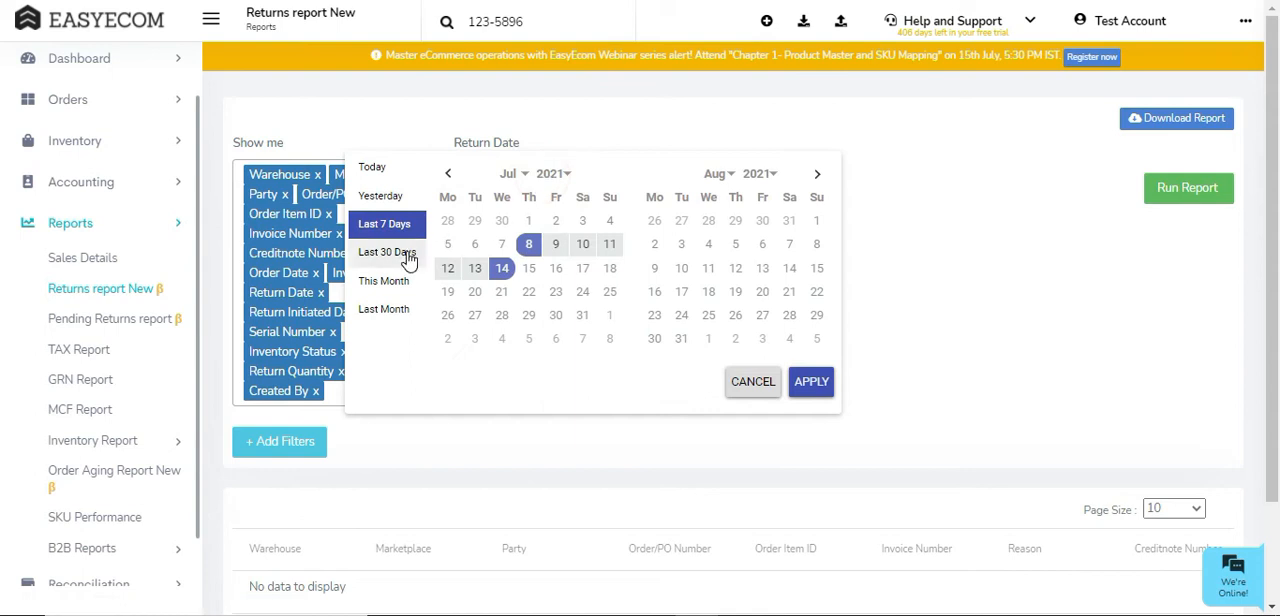
left_click(388, 252)
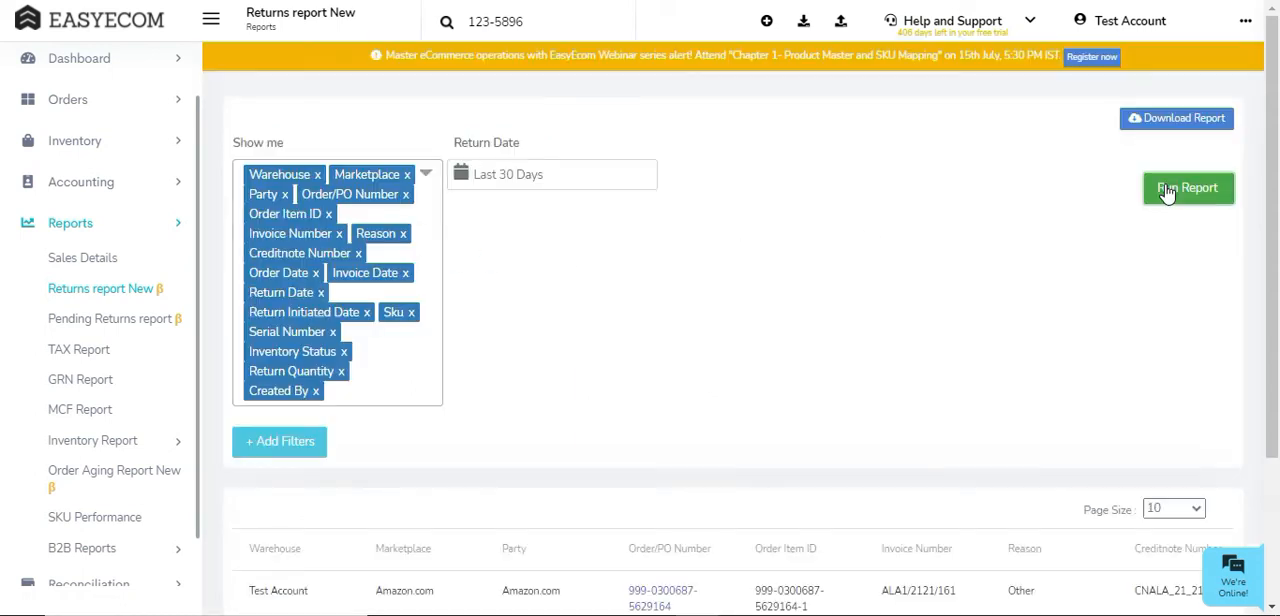
scroll("down", 3)
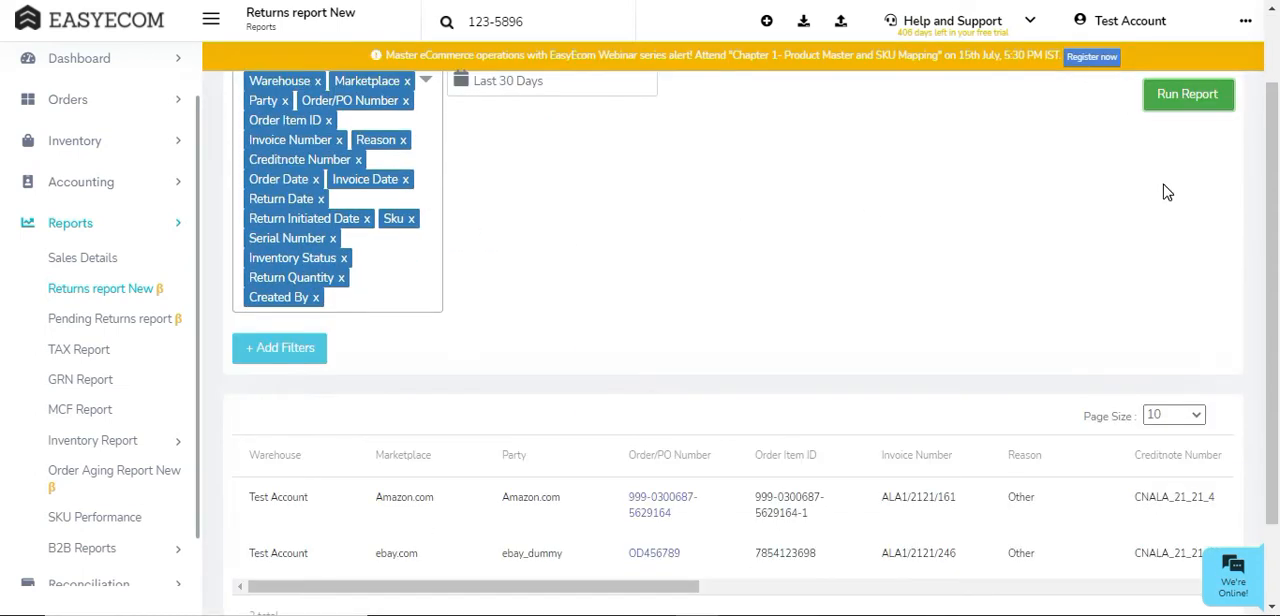
scroll("up", 3)
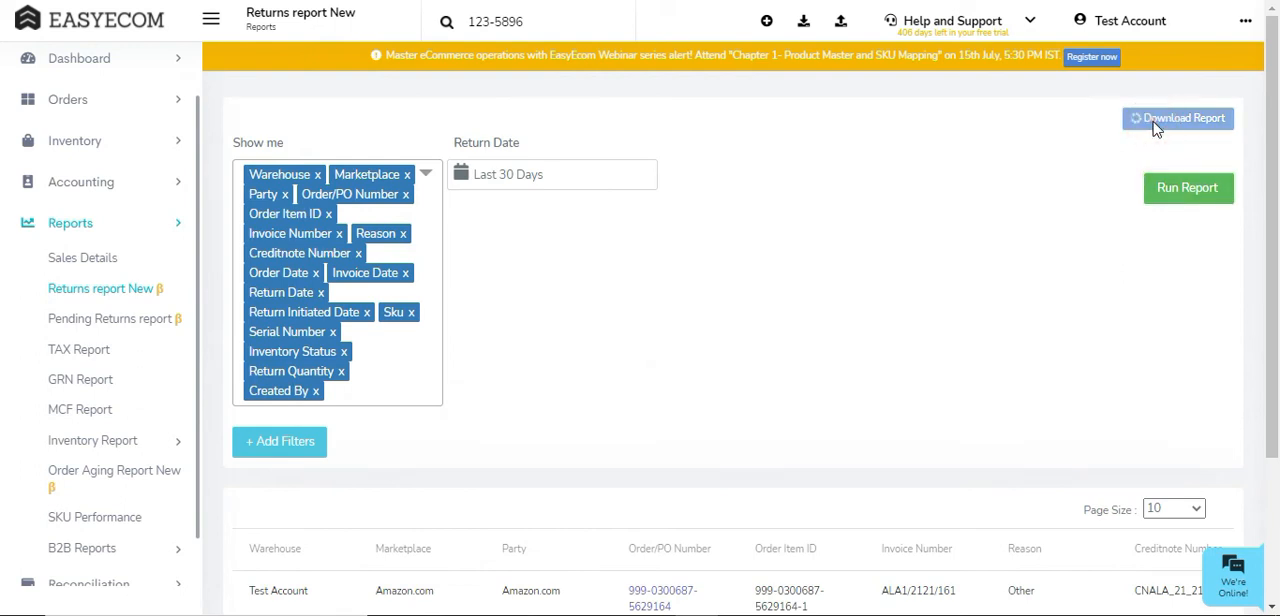
left_click(1176, 118)
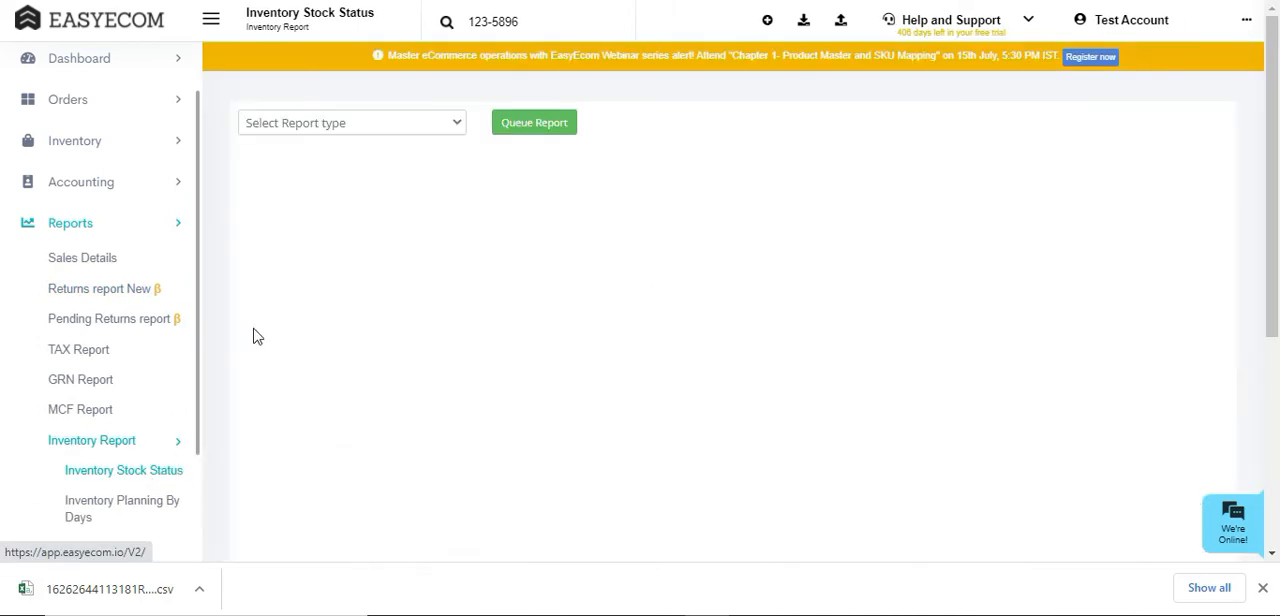
Queue the Status Wise Stock Report under Inventory Stock Status, then go to the Dashboard.
left_click(351, 122)
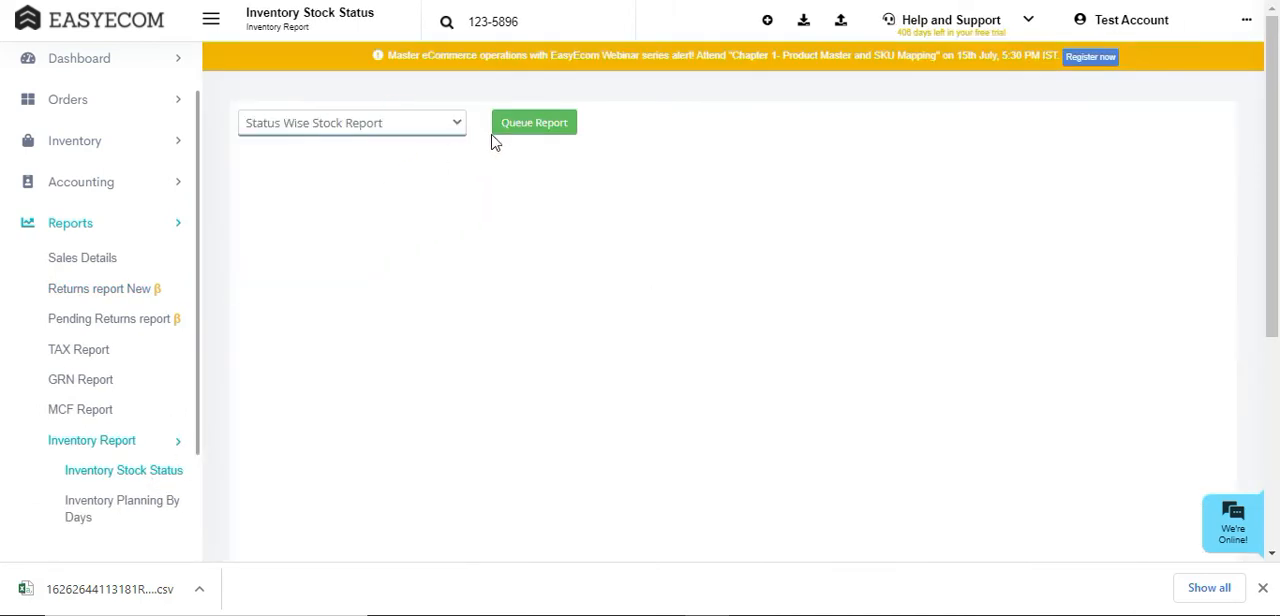
left_click(533, 122)
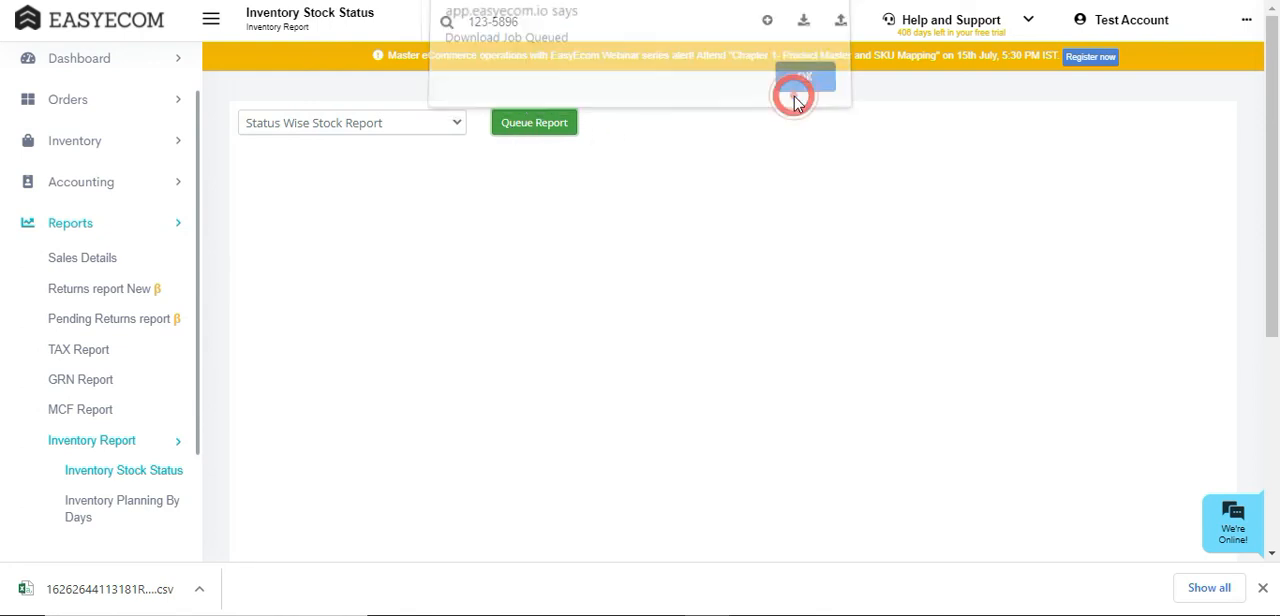
left_click(804, 20)
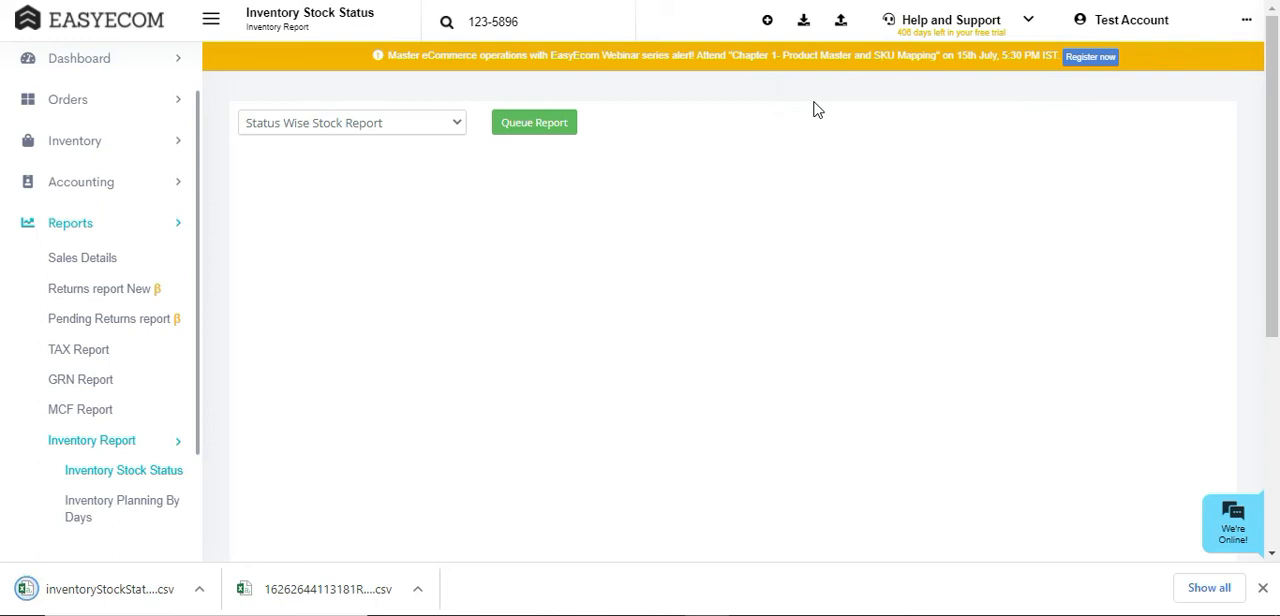
left_click(767, 20)
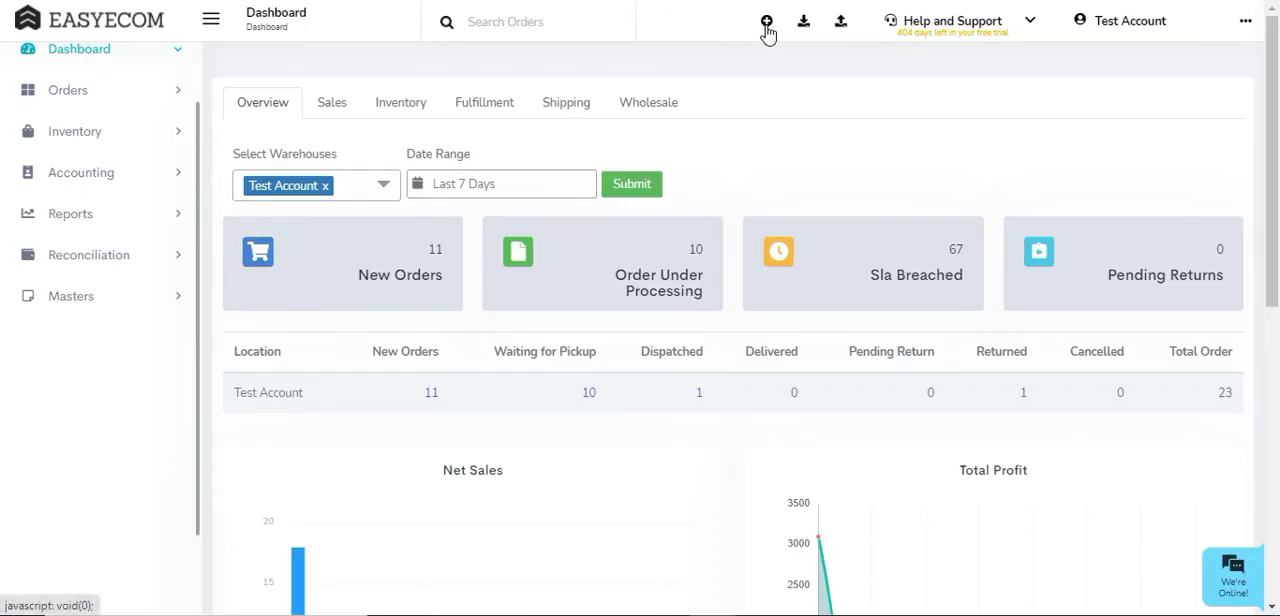
Save the Add B2C Returns in Bulk template from the quick create menu.
left_click(766, 20)
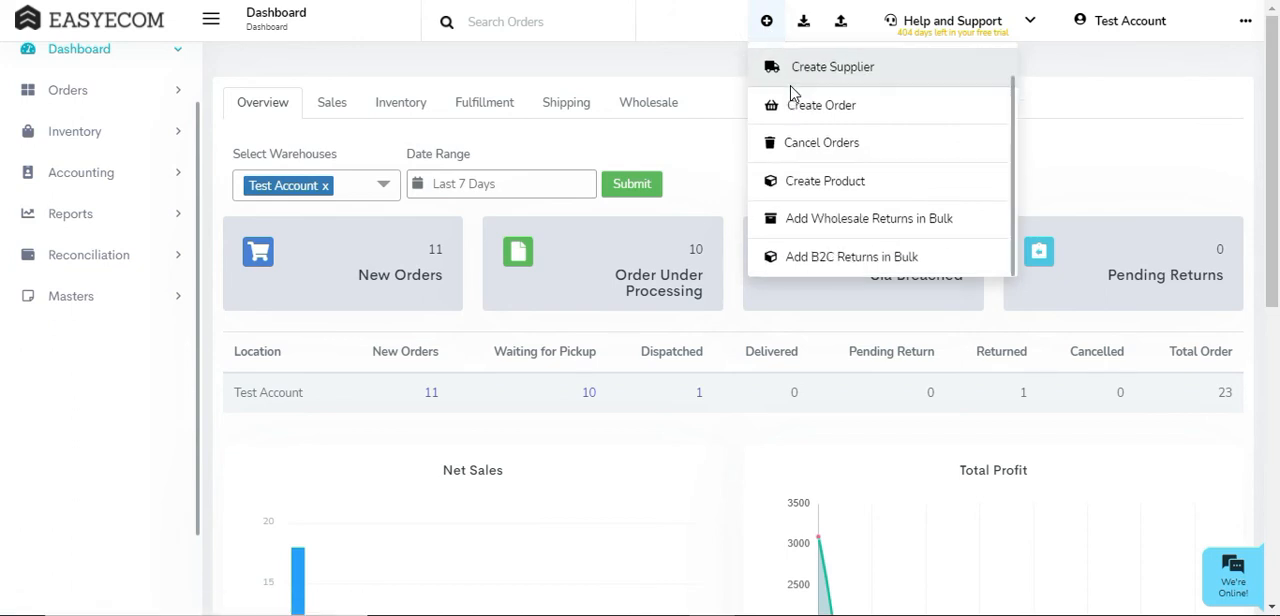
left_click(851, 256)
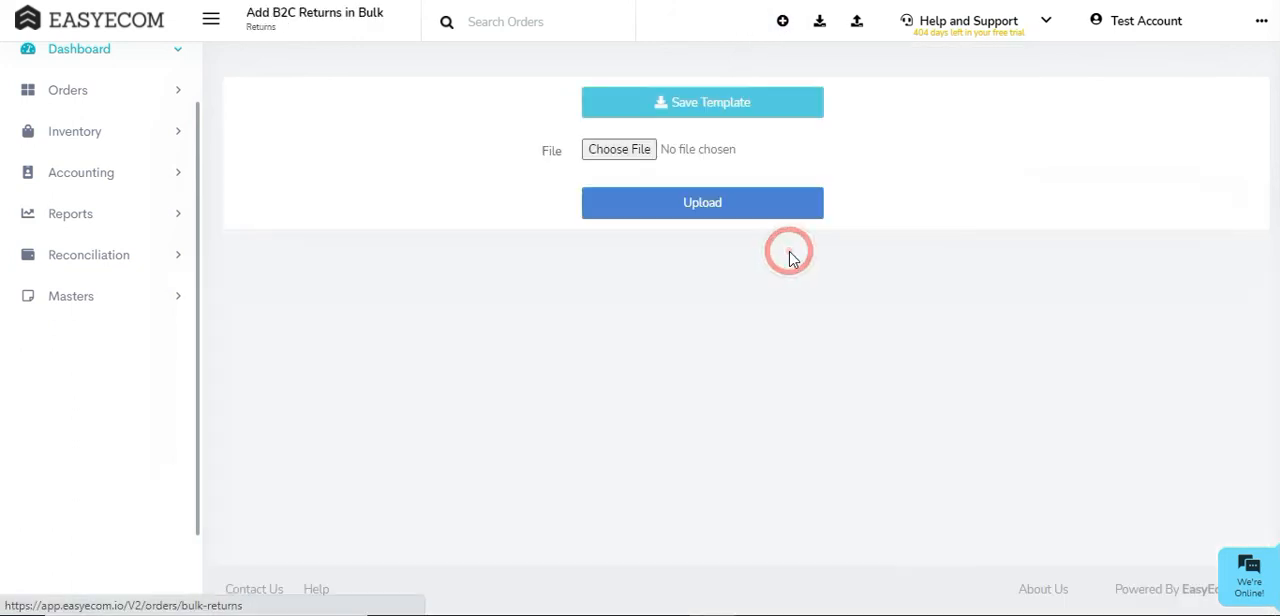
mouse_move(768, 124)
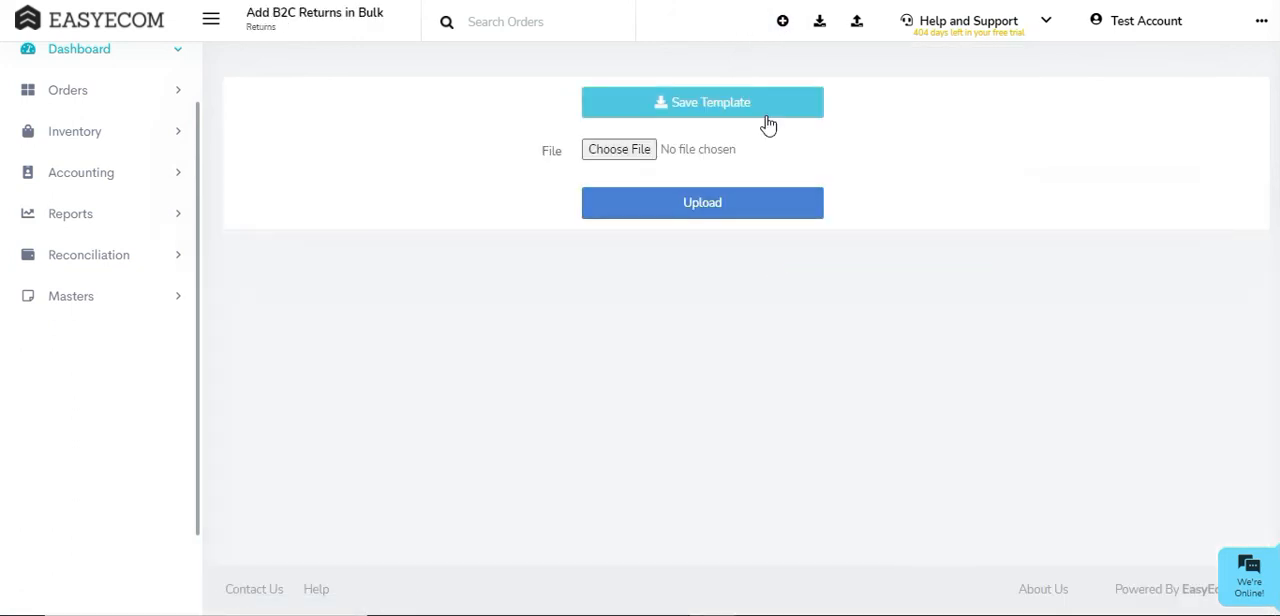
left_click(702, 102)
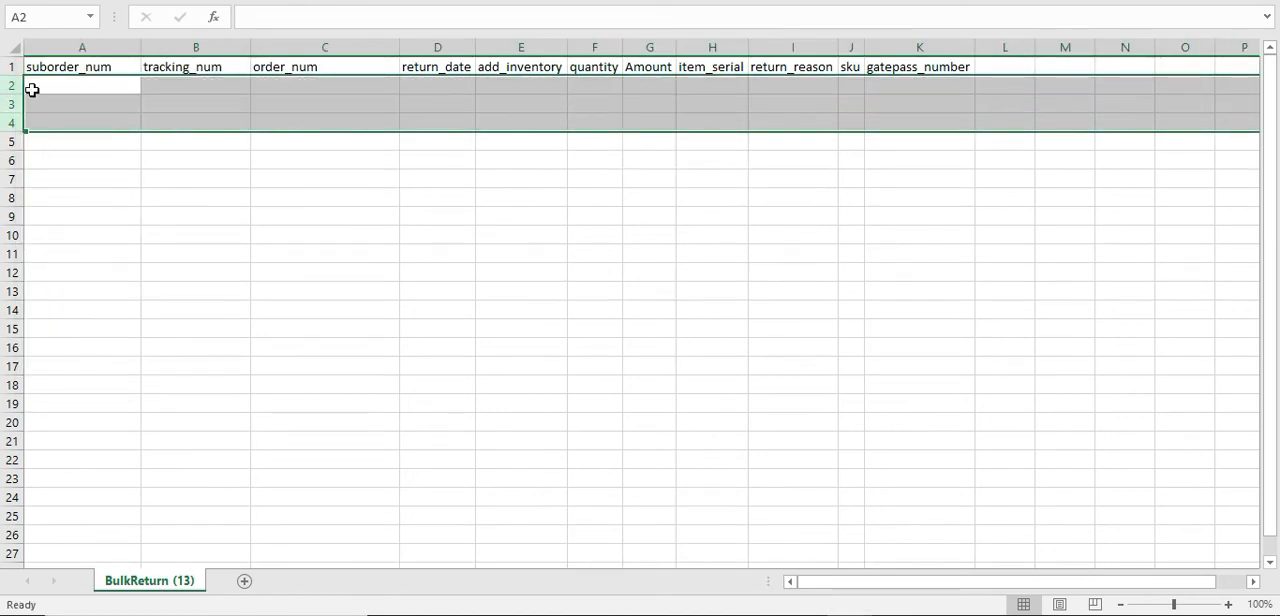
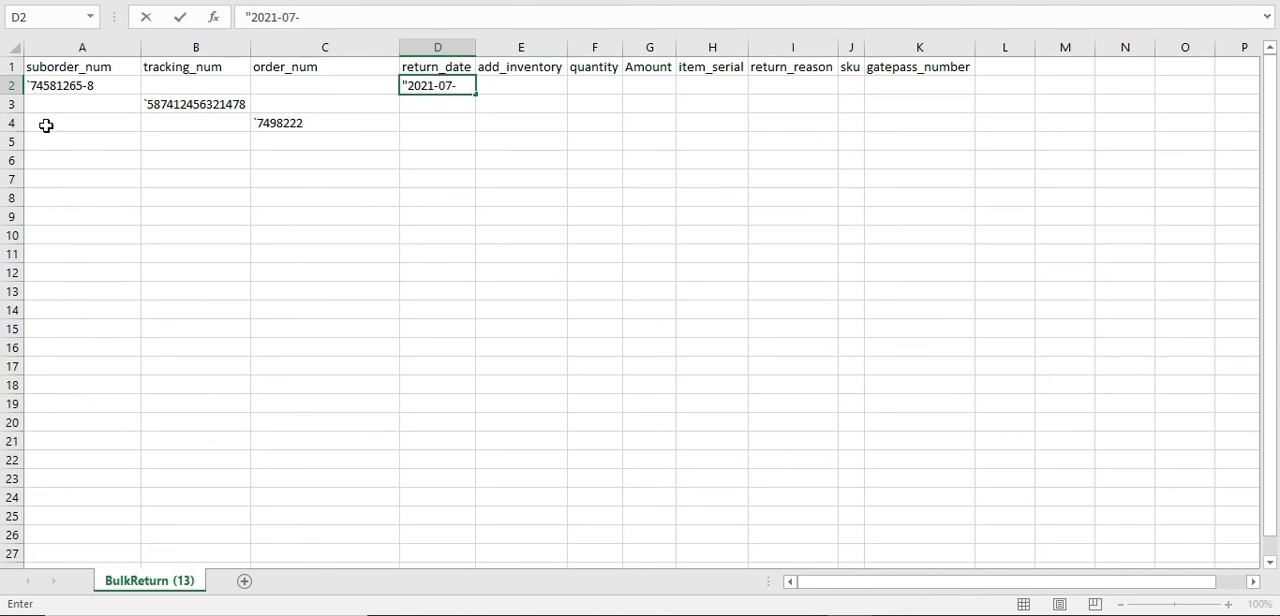
key("tab")
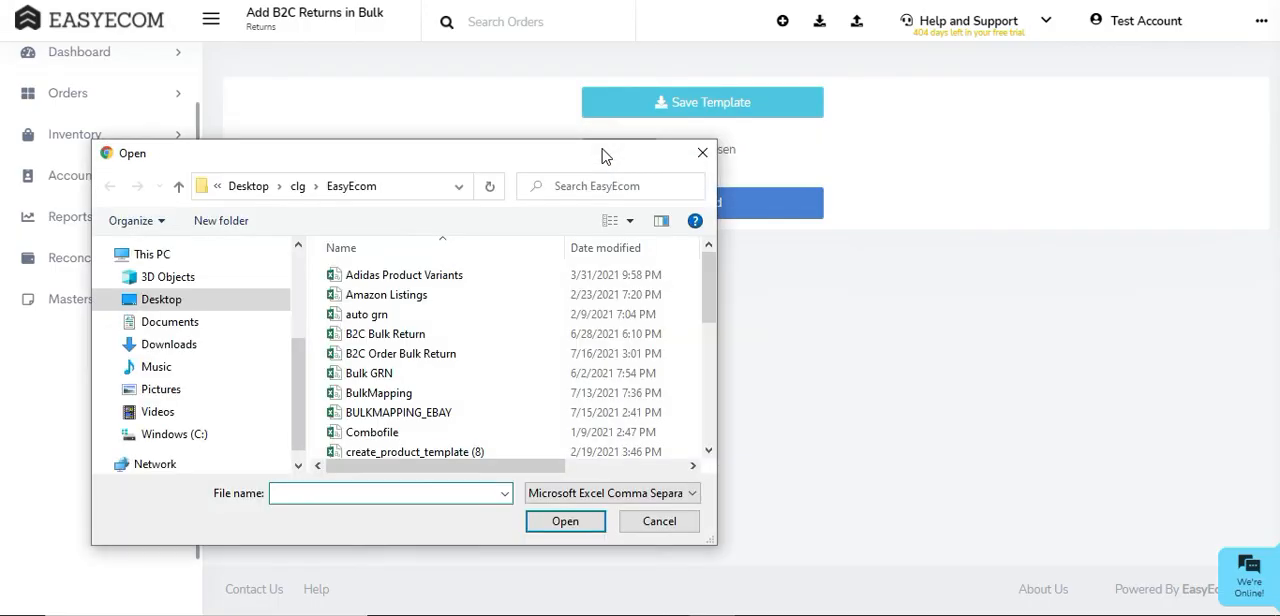
Select the B2C Order Bulk Return file and upload it.
left_click(400, 353)
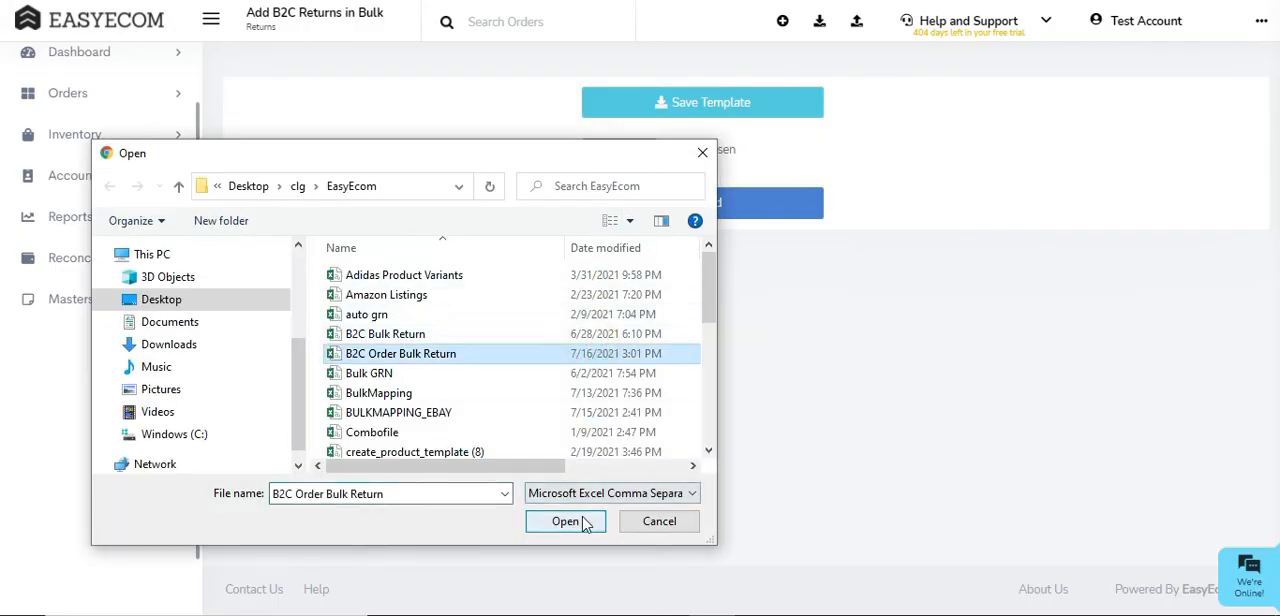
left_click(565, 521)
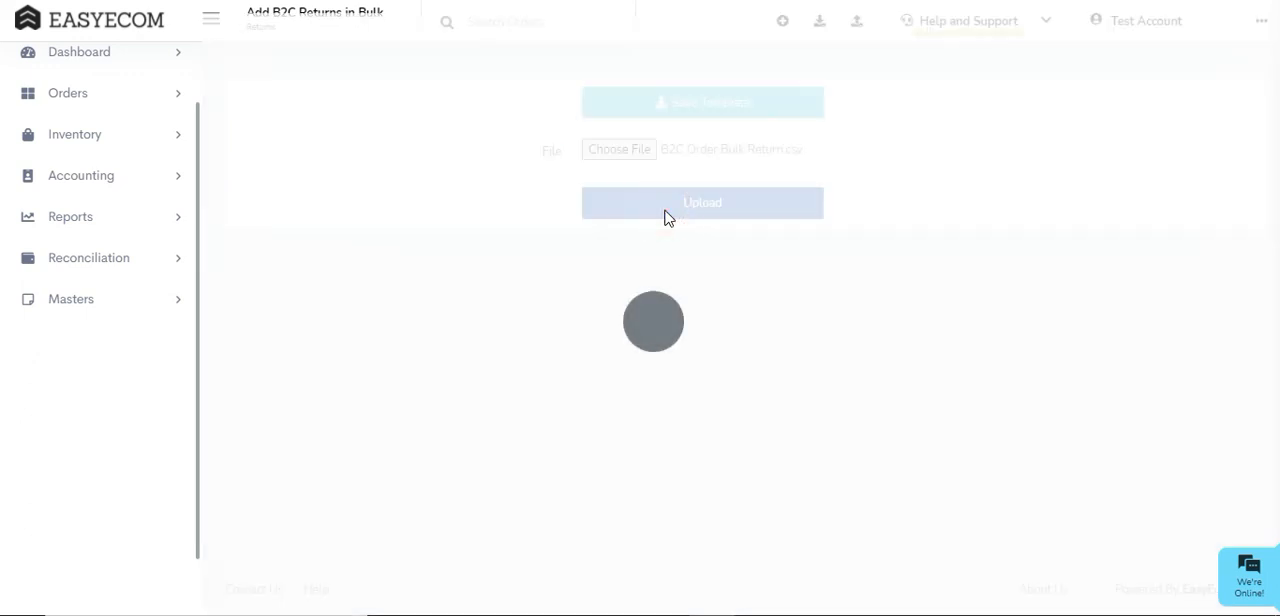
left_click(702, 202)
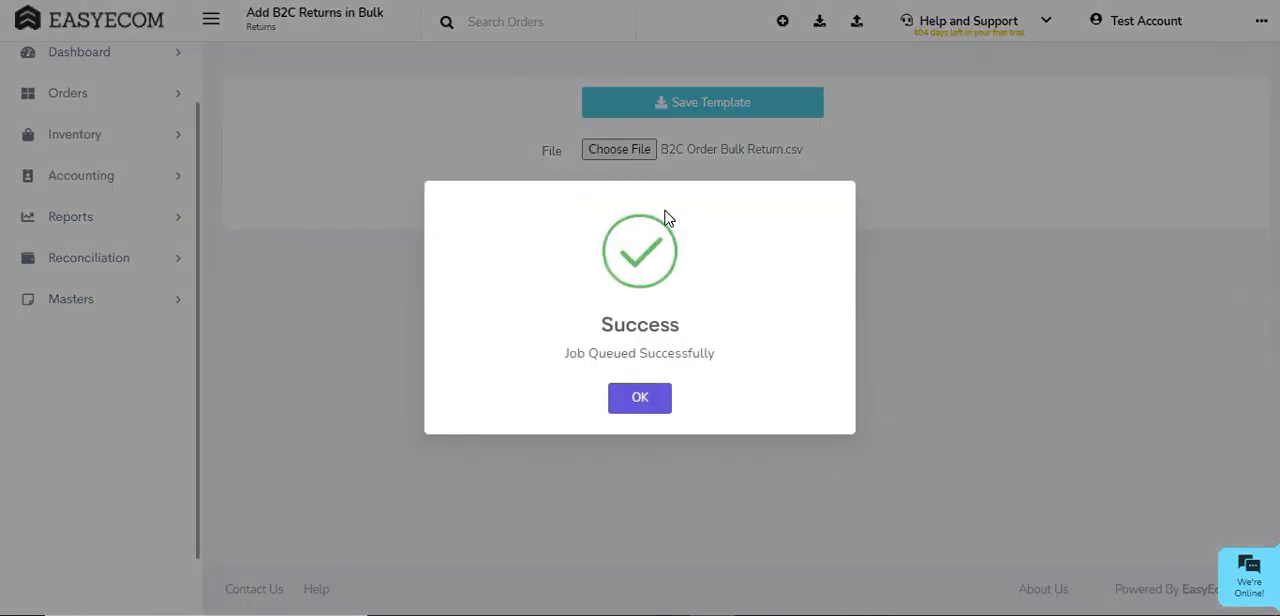